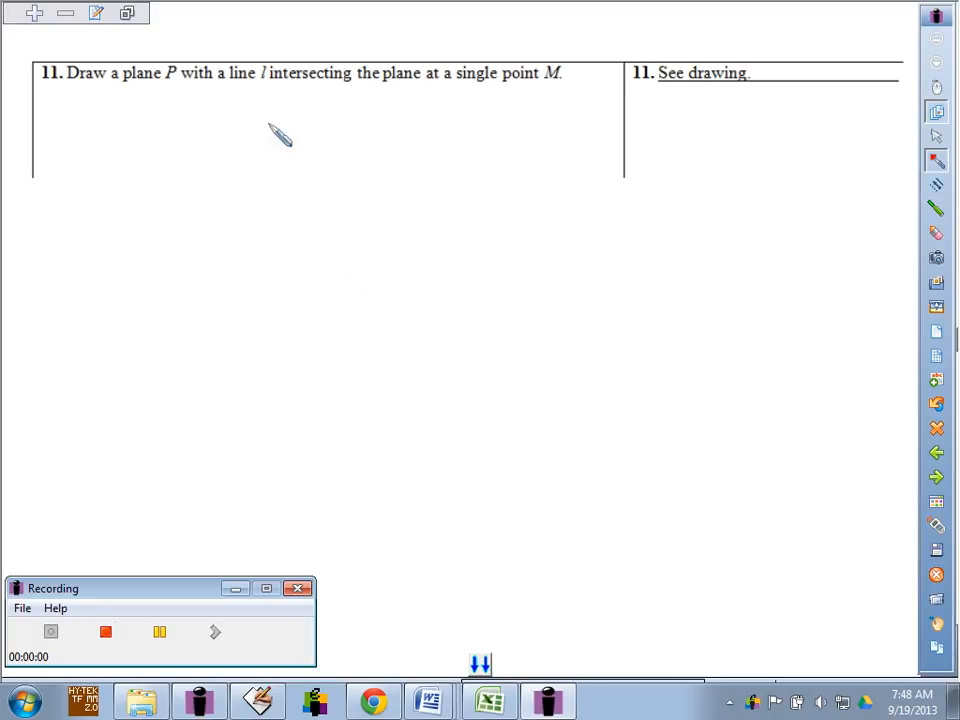
{"action": "mouse_move", "coordinate": [438, 103]}
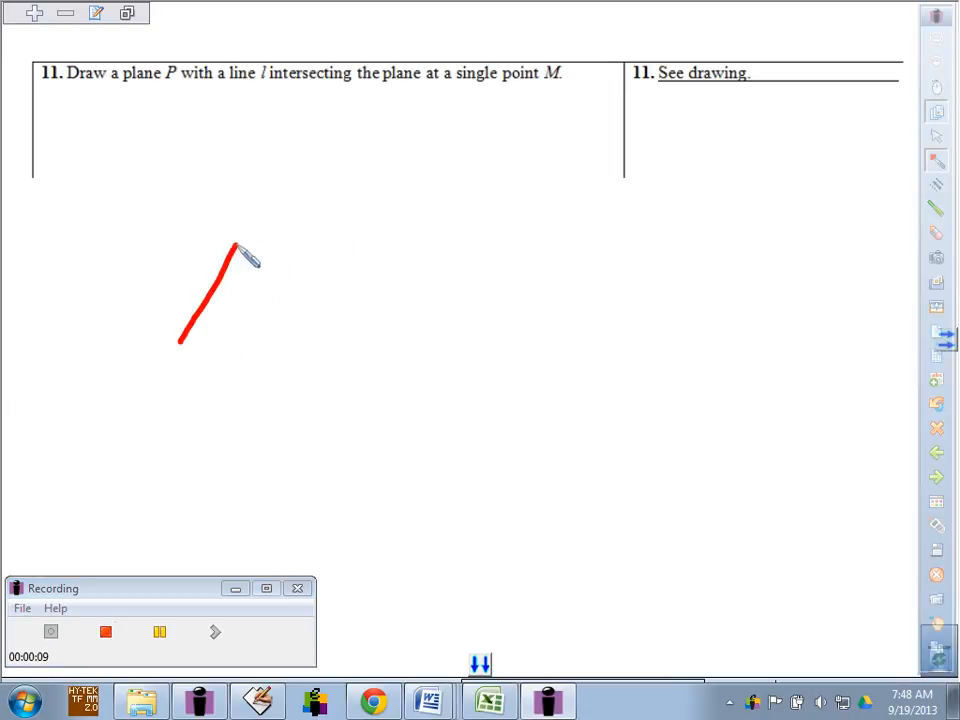
Draw a slanted red four-sided outline for plane P below problem 11
{"action": "left_click_drag", "start_coordinate": [238, 245], "coordinate": [357, 345]}
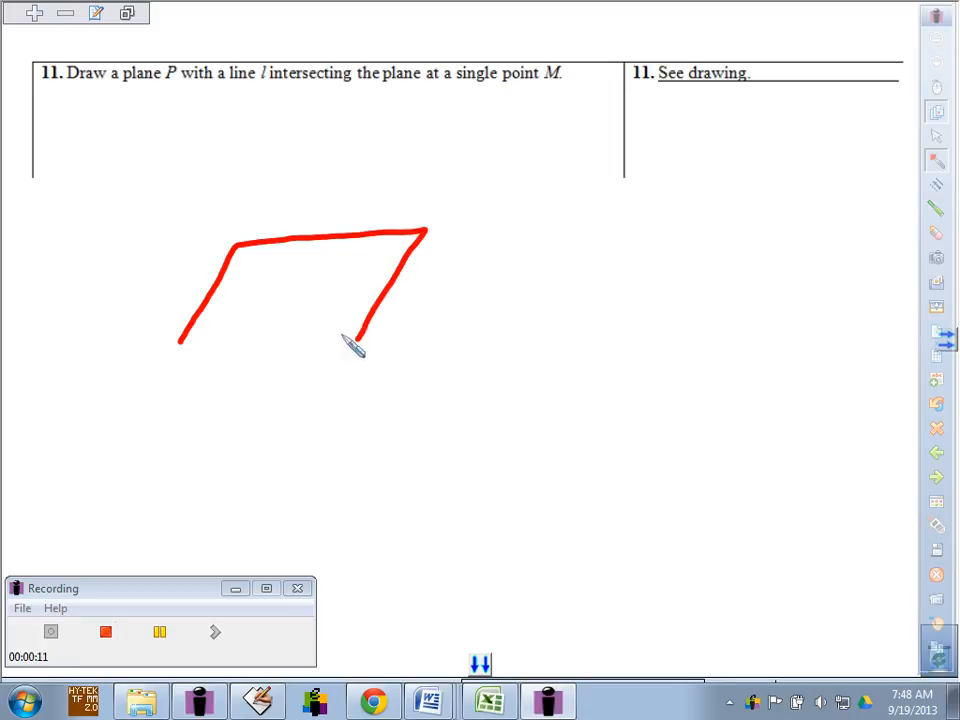
{"action": "left_click_drag", "start_coordinate": [360, 345], "coordinate": [180, 338]}
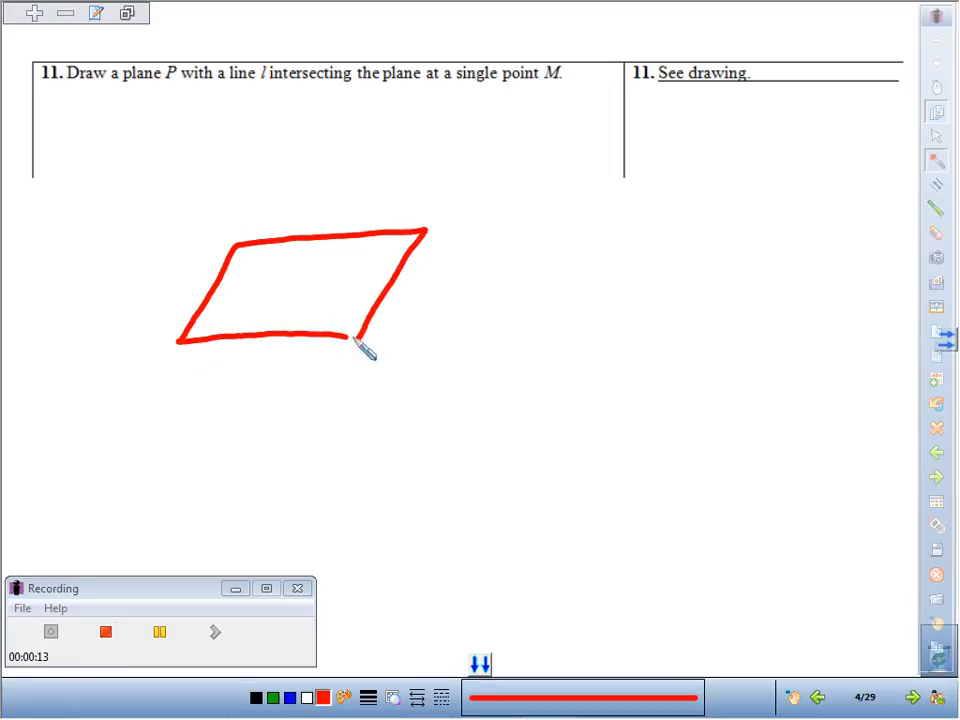
{"action": "left_click_drag", "start_coordinate": [345, 350], "coordinate": [250, 255]}
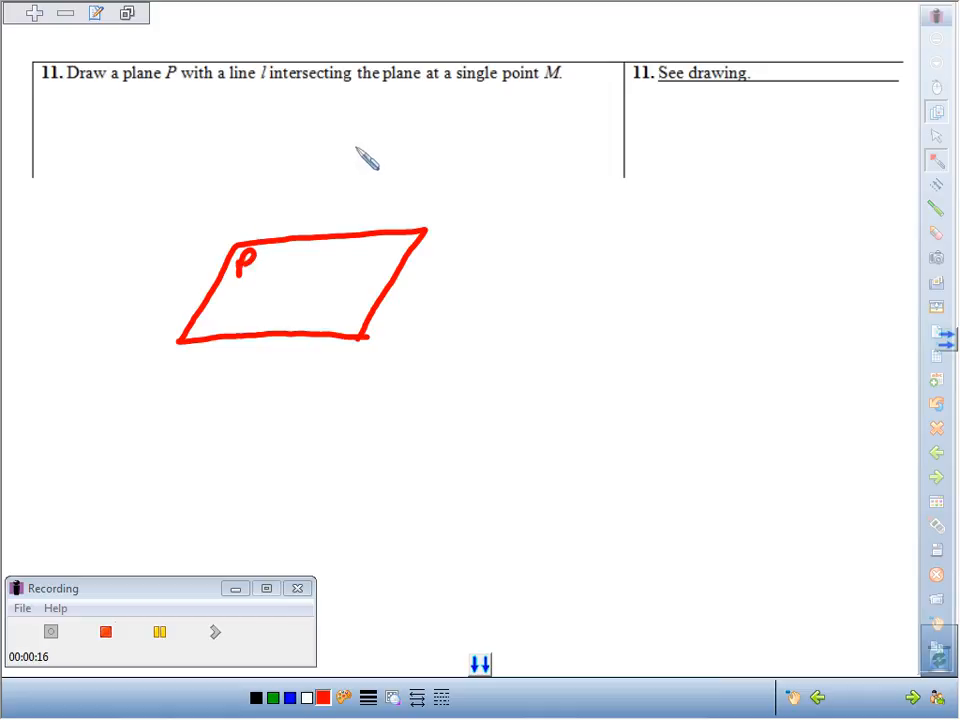
{"action": "mouse_move", "coordinate": [335, 235]}
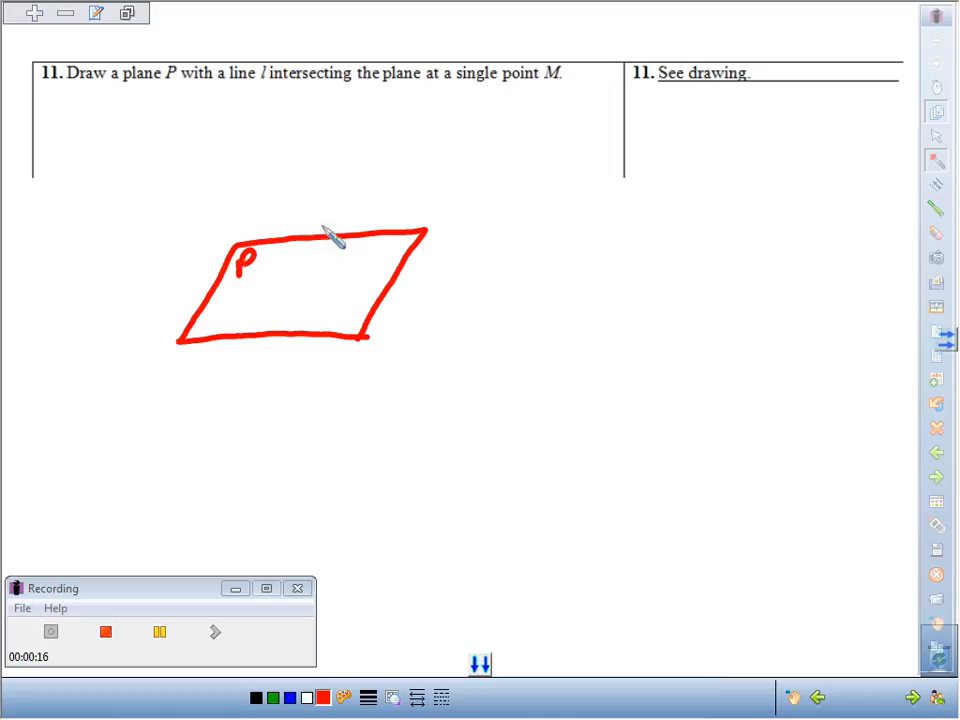
{"action": "mouse_move", "coordinate": [332, 155]}
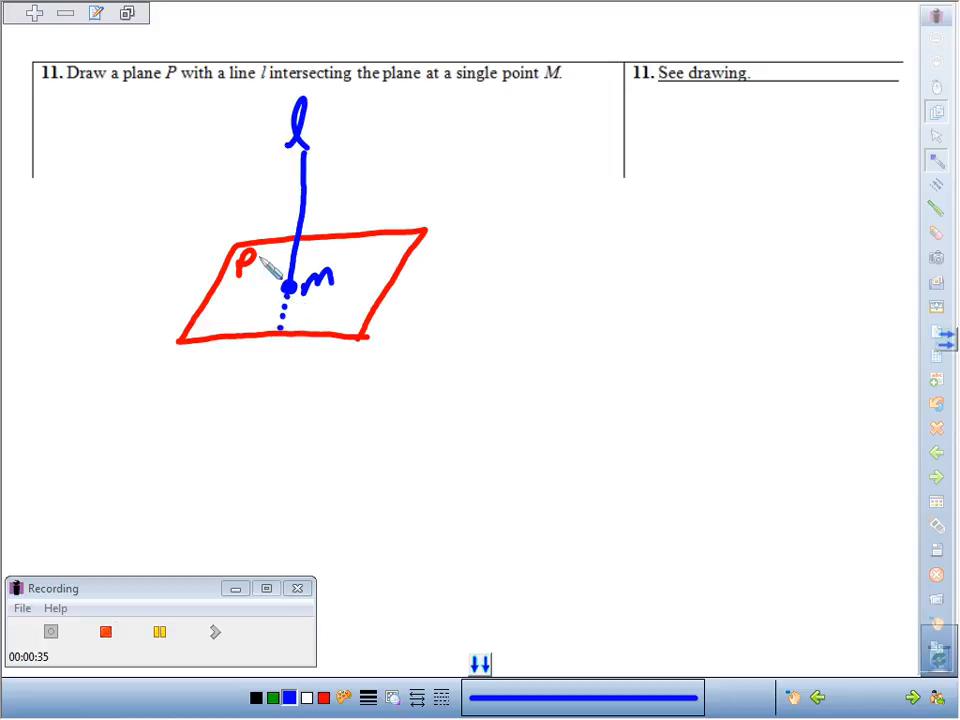
{"action": "mouse_move", "coordinate": [290, 355]}
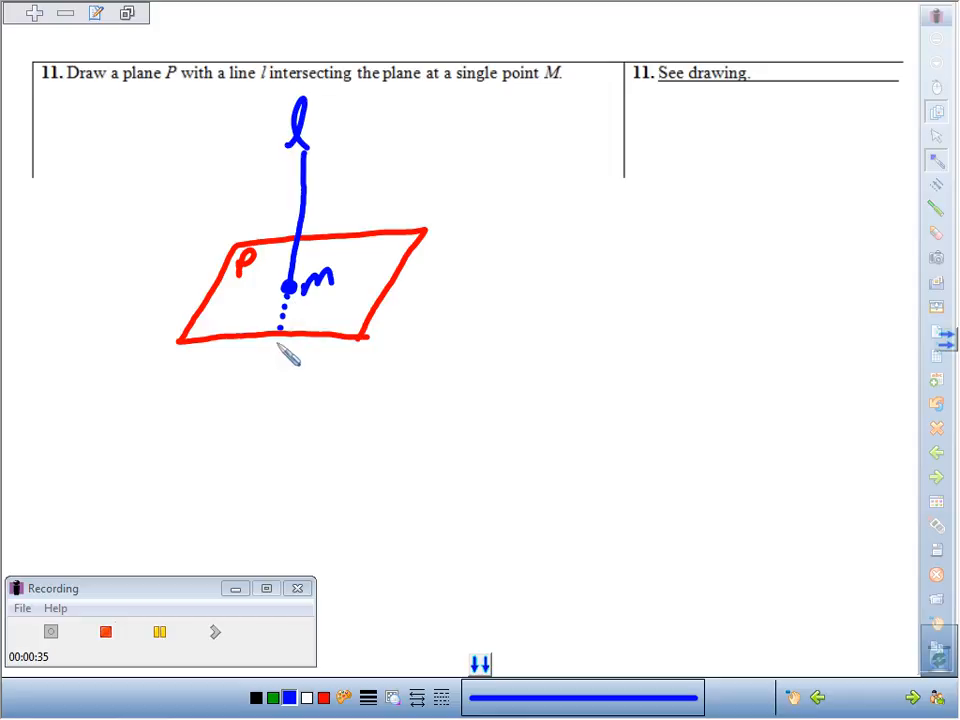
Extend blue line l below plane P, ending in an arrowhead
{"action": "left_click_drag", "start_coordinate": [285, 340], "coordinate": [265, 410]}
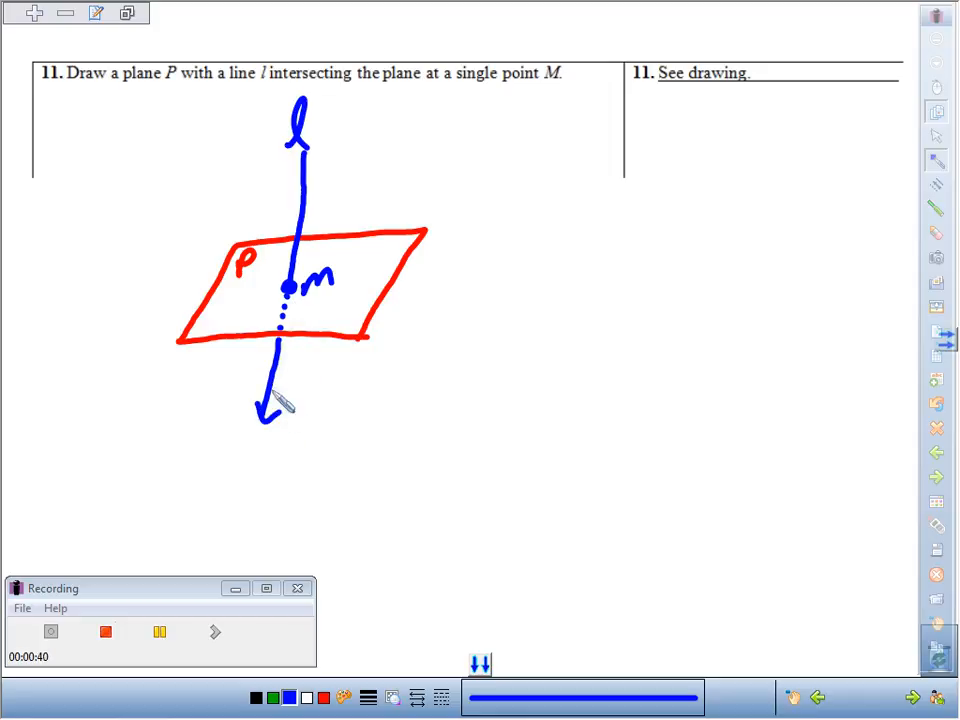
{"action": "mouse_move", "coordinate": [320, 185]}
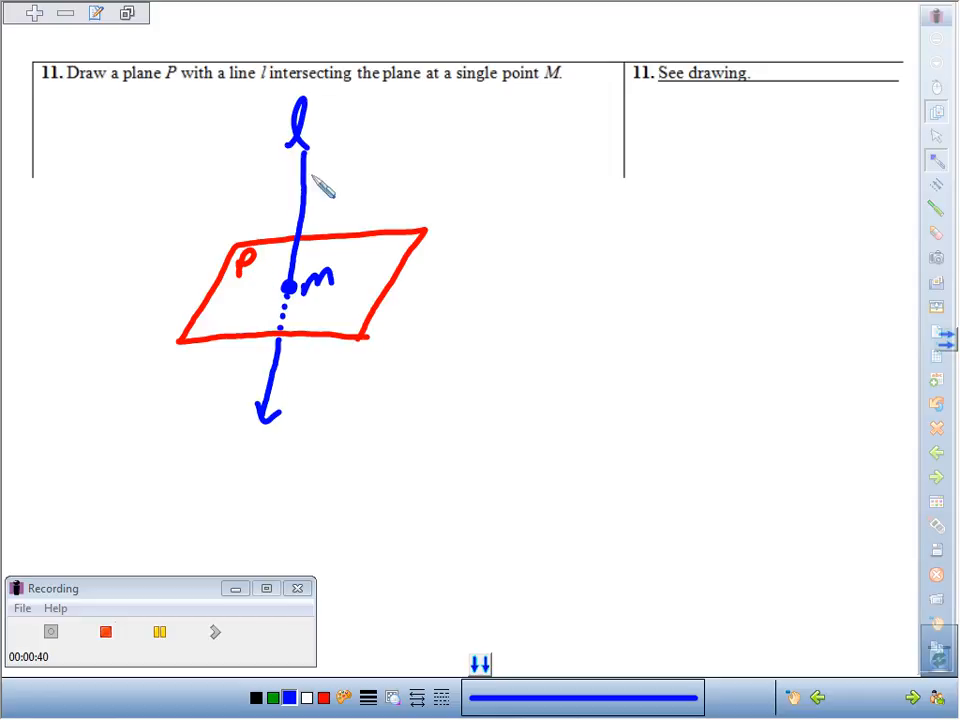
{"action": "mouse_move", "coordinate": [330, 295]}
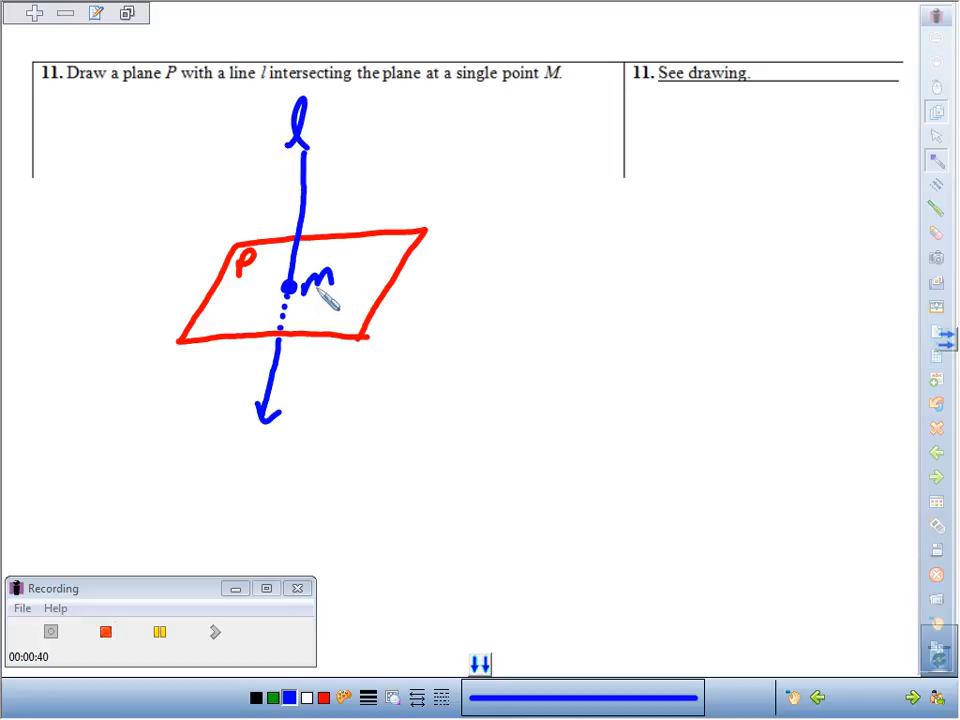